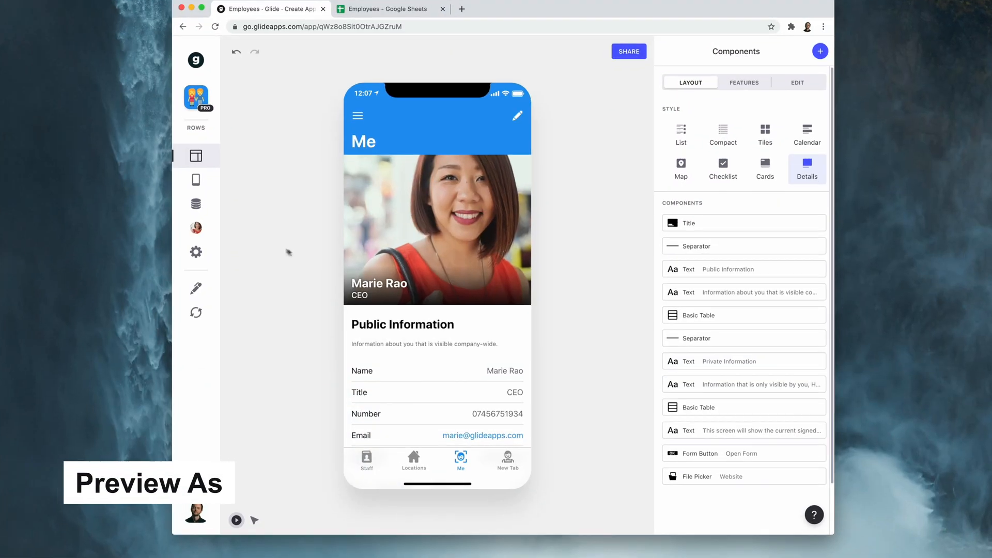
pyautogui.click(195, 227)
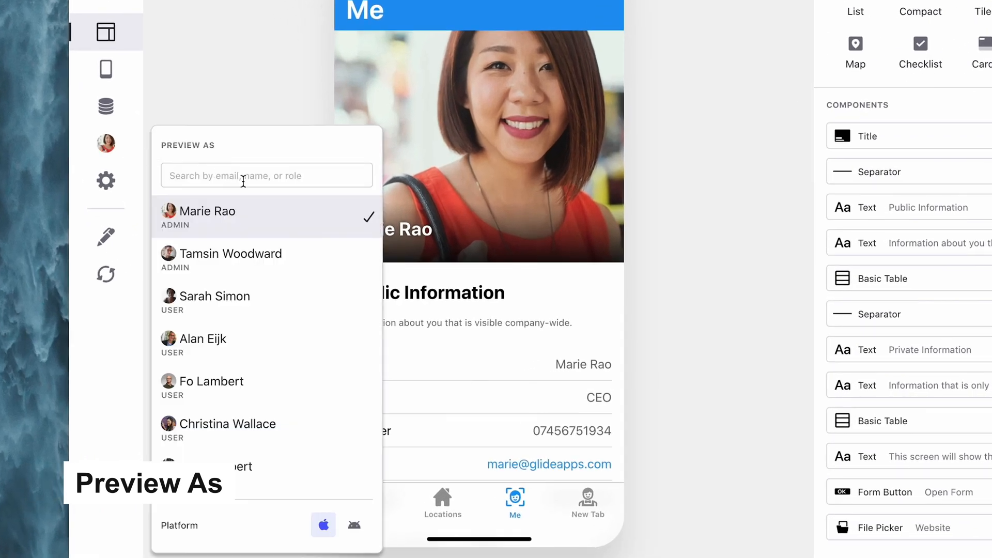
pyautogui.scroll(-3)
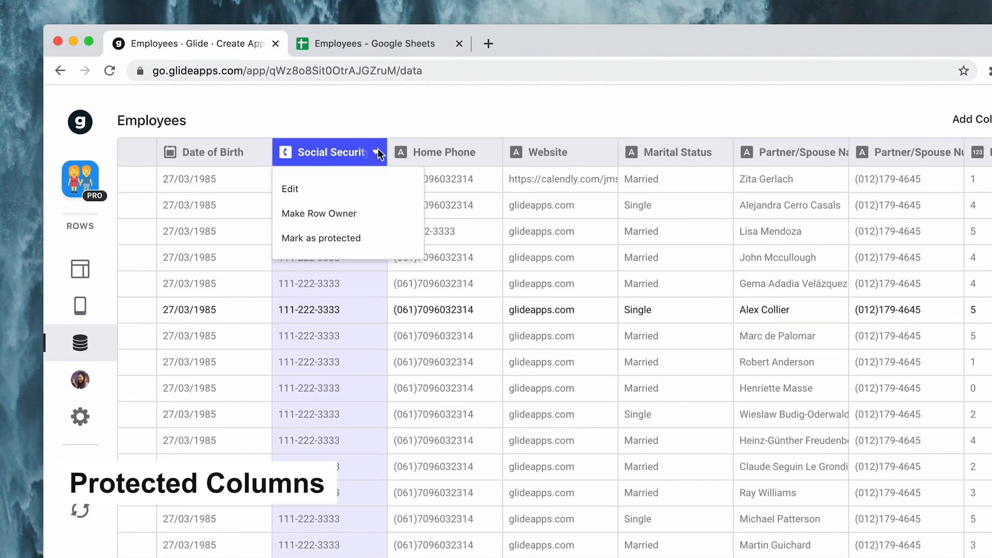
# Mark the Social Security No. column as protected and confirm it
pyautogui.click(321, 237)
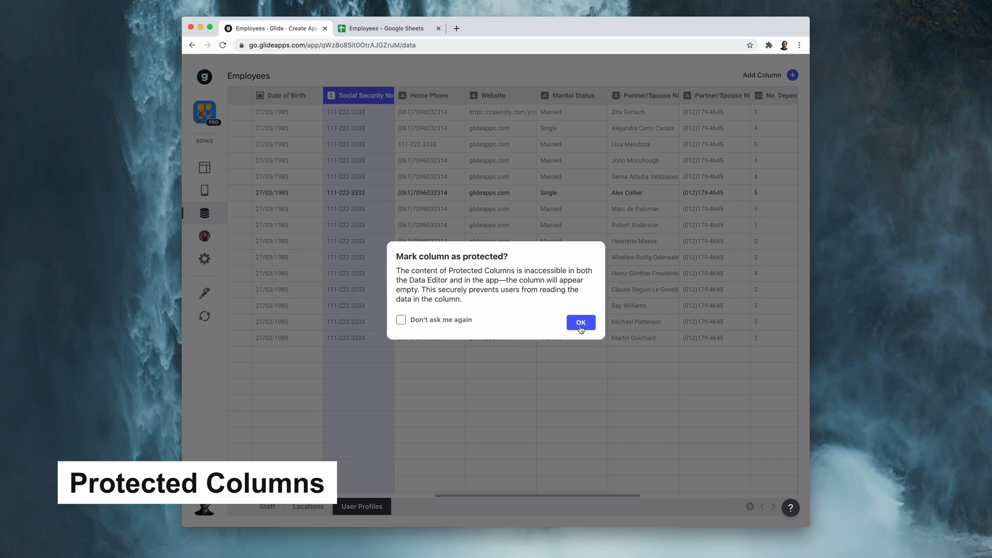
pyautogui.click(579, 322)
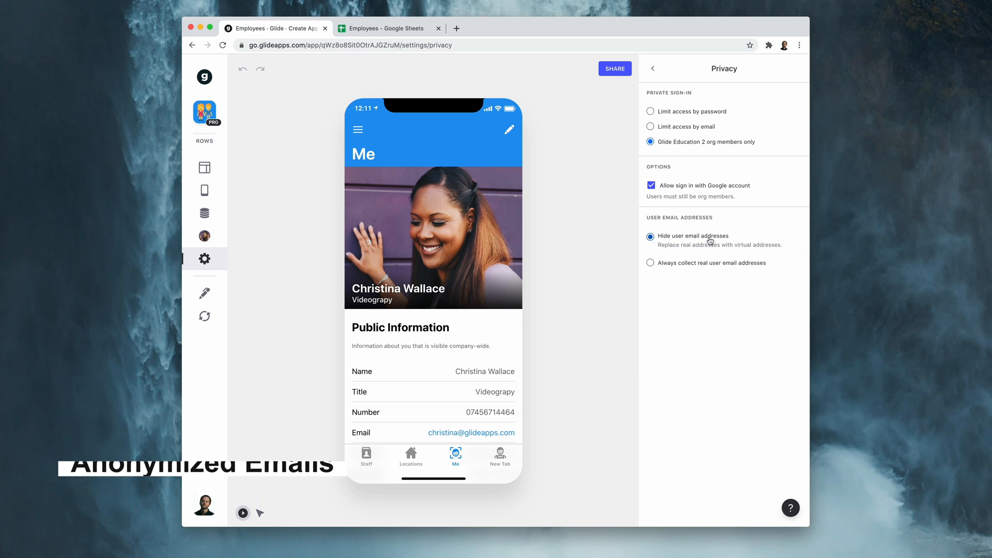
# Hide user email addresses in Privacy and inspect the secret user's anonymized email
pyautogui.click(203, 213)
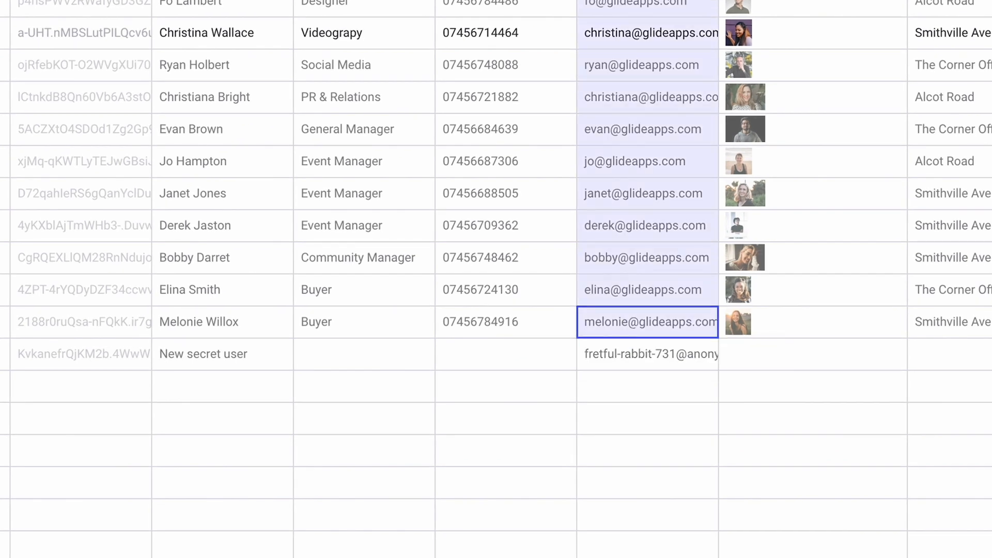
pyautogui.click(647, 387)
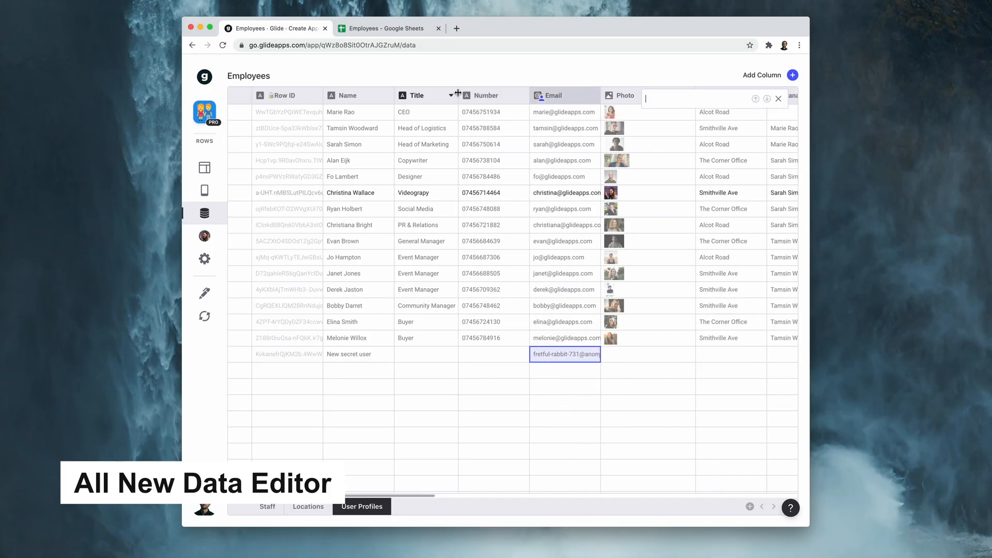
# Search the data for 'jane' and name a new row 'New user'
pyautogui.write('jane')
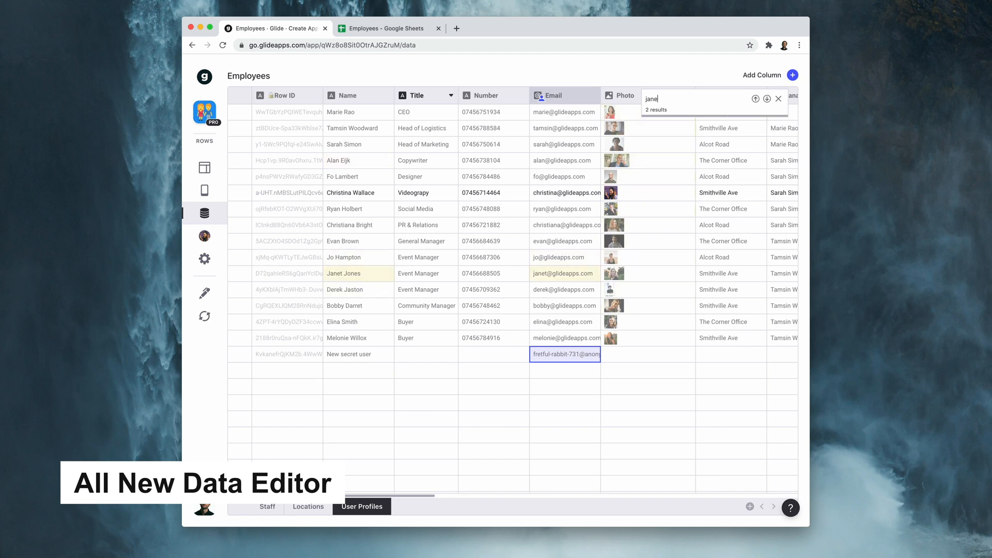
pyautogui.click(359, 370)
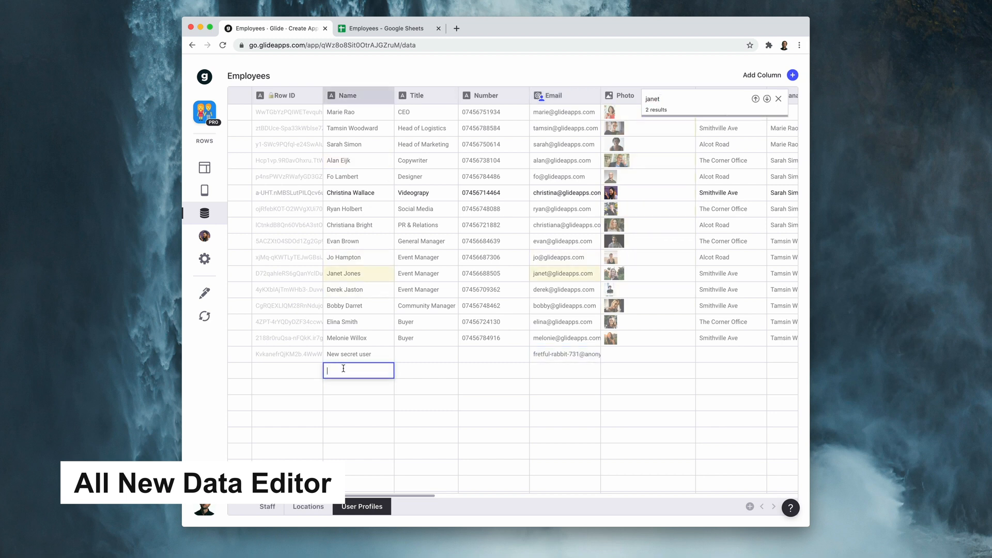
pyautogui.write('New user')
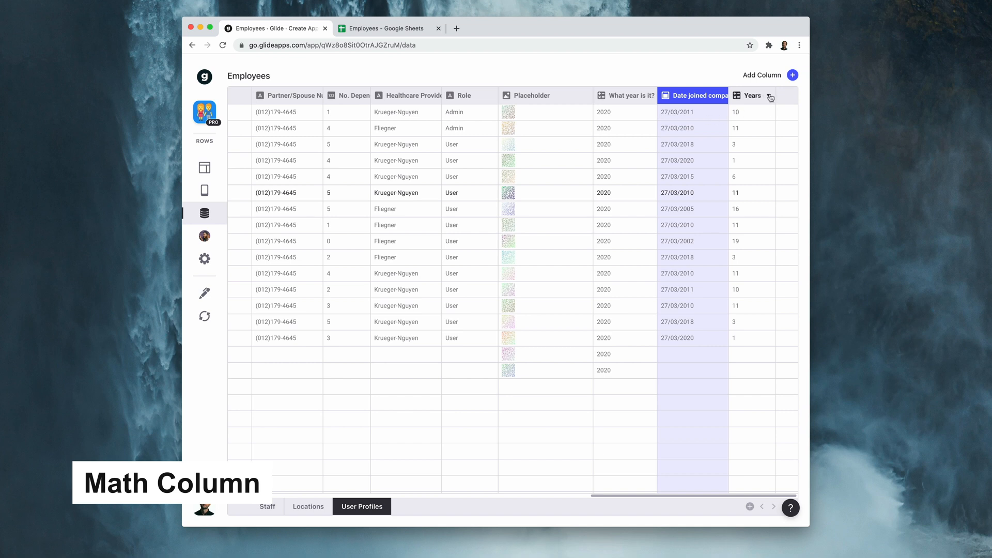
# Edit the Years column as a Math column computing (now - date)/365 from Date joined company
pyautogui.click(770, 95)
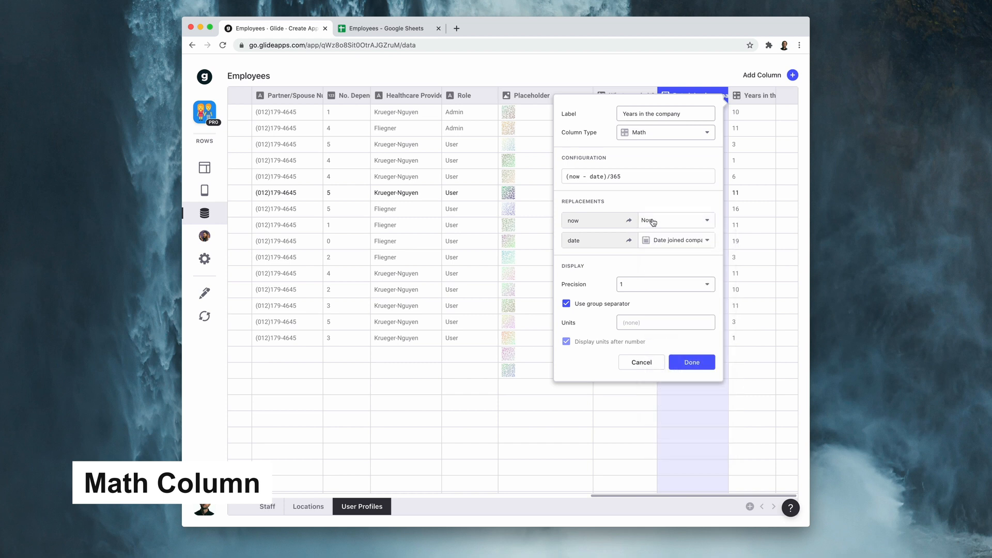
pyautogui.click(674, 220)
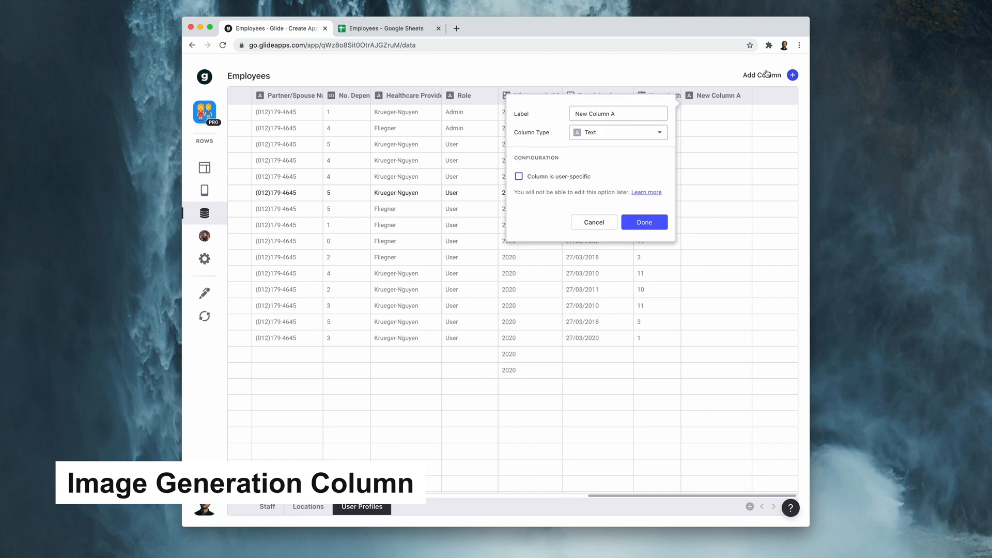
# Add a Generate Image column in Mesh style based on Row ID
pyautogui.click(617, 132)
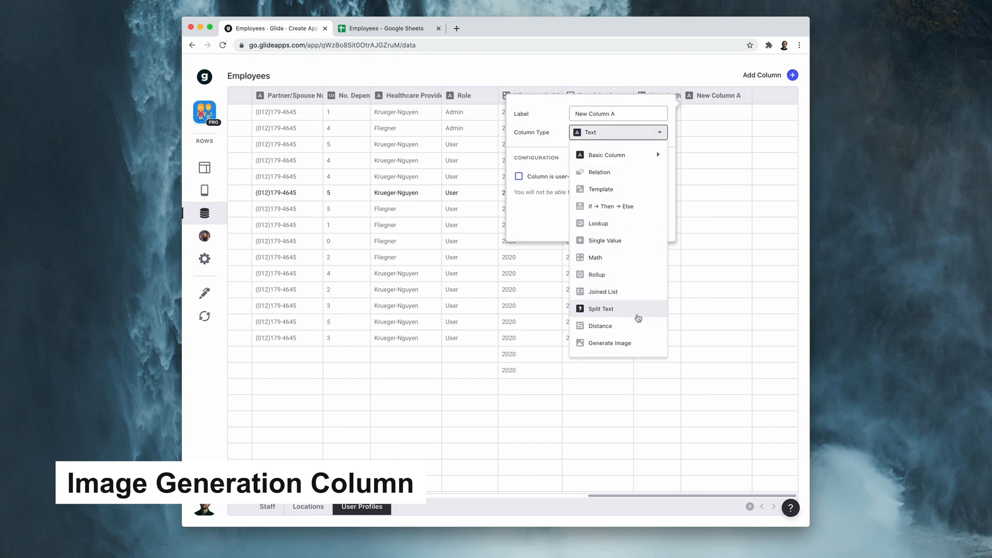
pyautogui.click(610, 343)
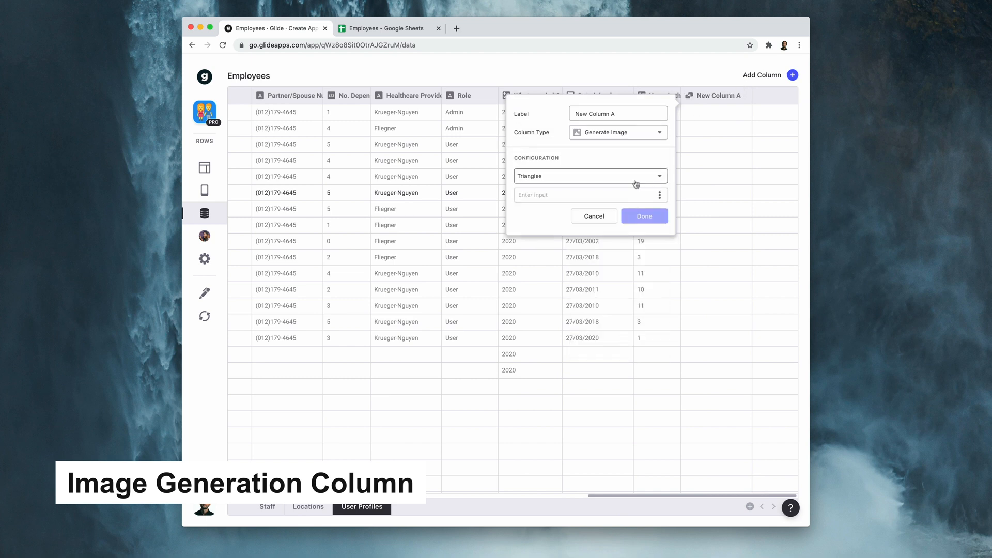
pyautogui.click(590, 176)
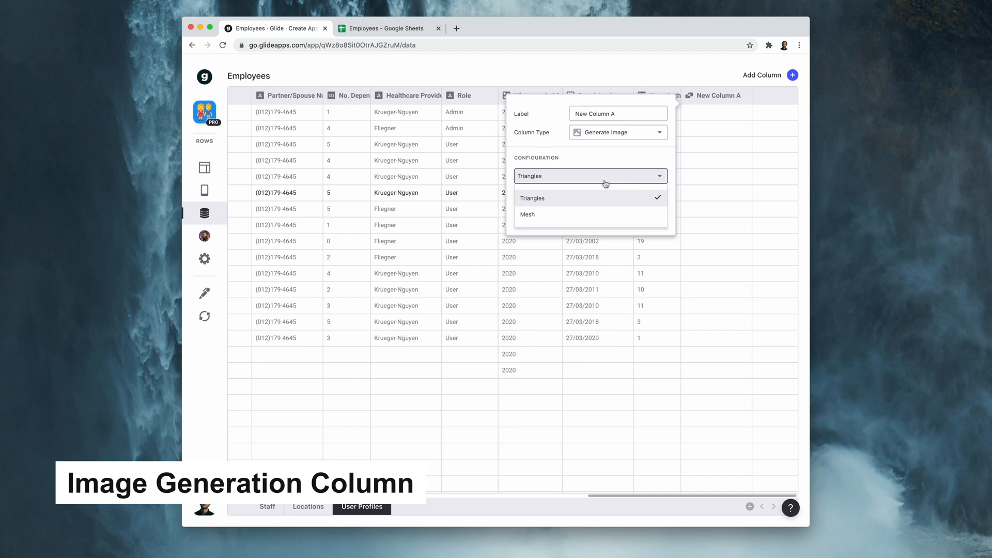
pyautogui.moveTo(602, 215)
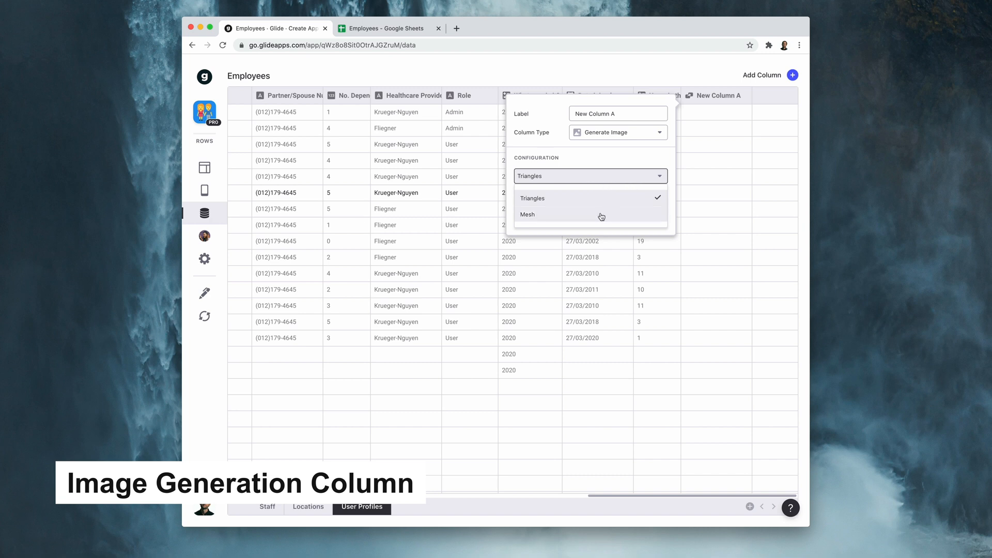
pyautogui.click(529, 214)
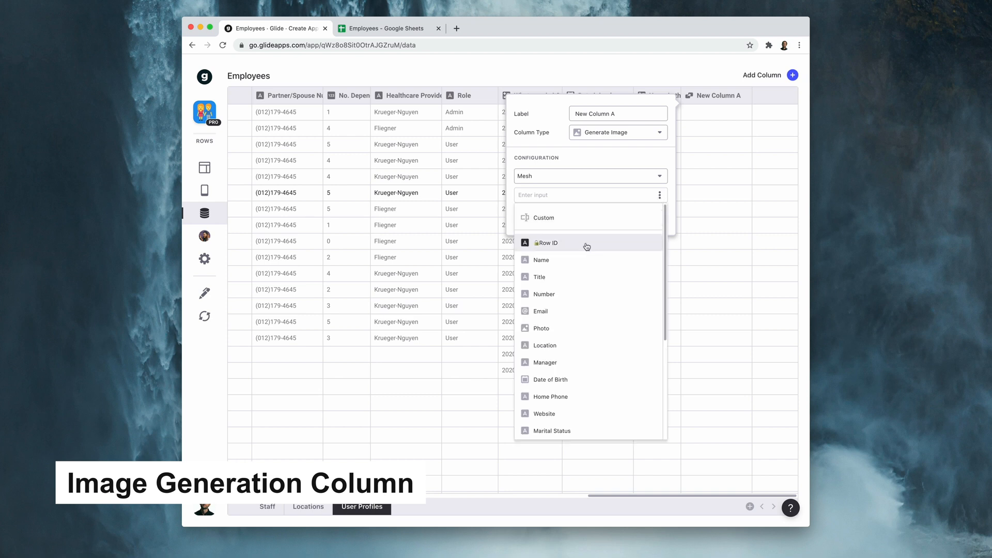
pyautogui.click(547, 241)
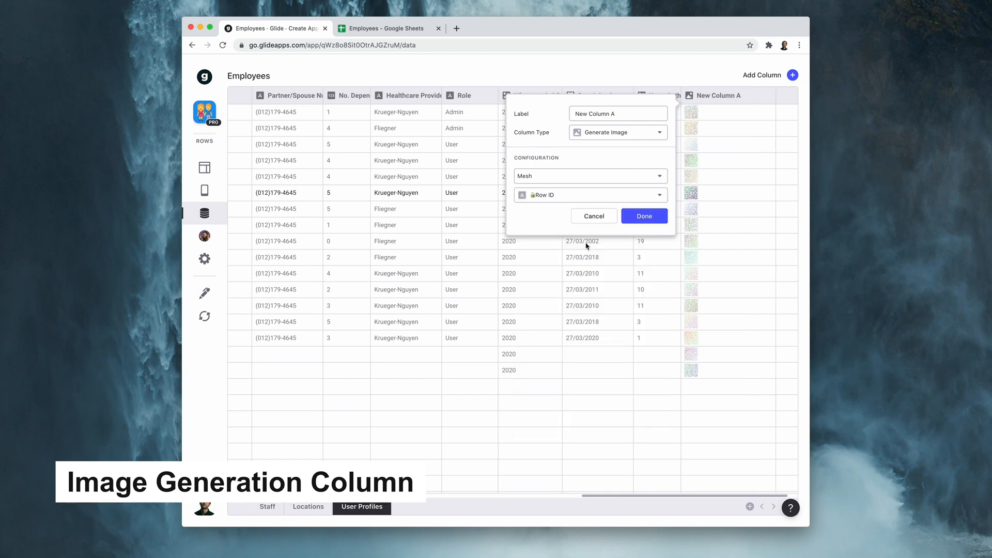
pyautogui.click(644, 216)
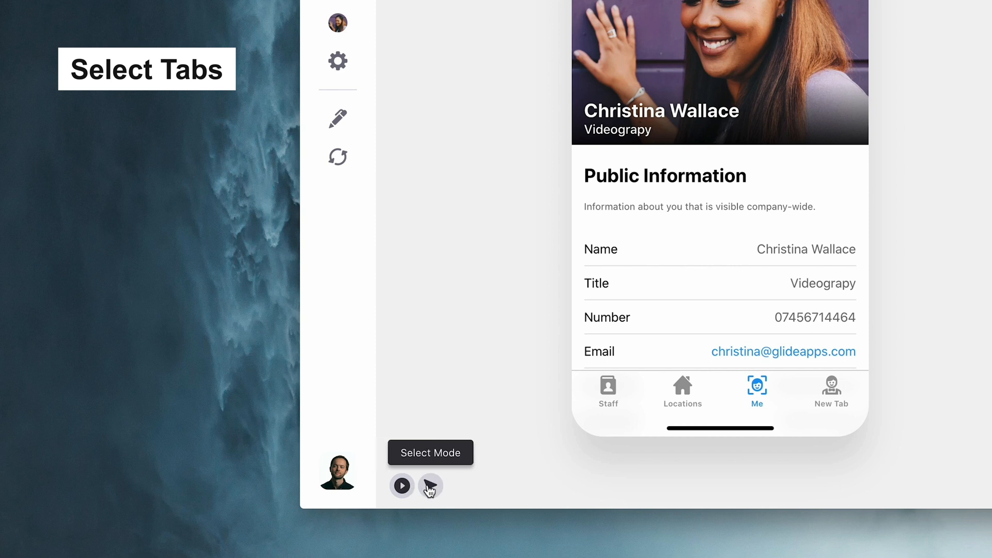
# Switch the preview to Select Mode and pick the Staff, Locations and Me tabs
pyautogui.click(430, 486)
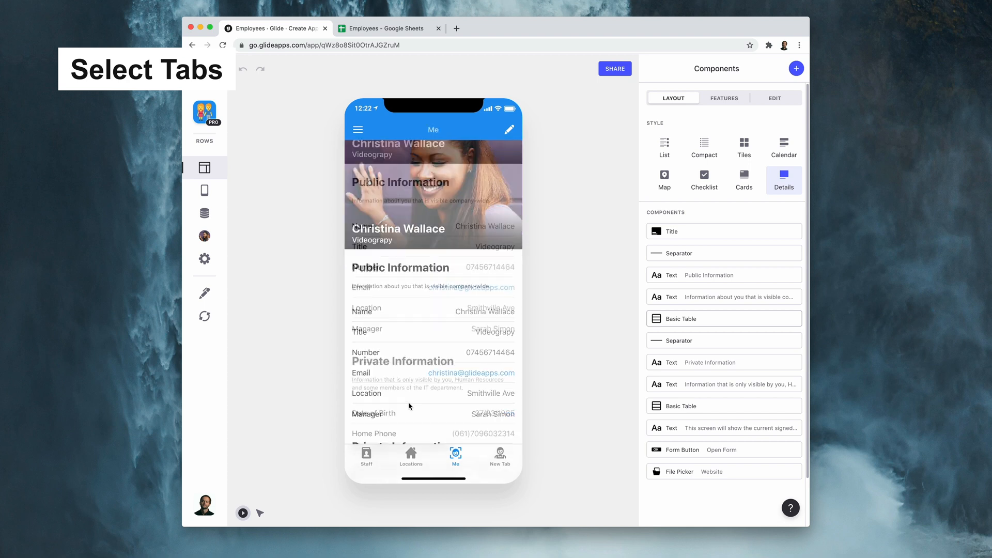
pyautogui.scroll(-3)
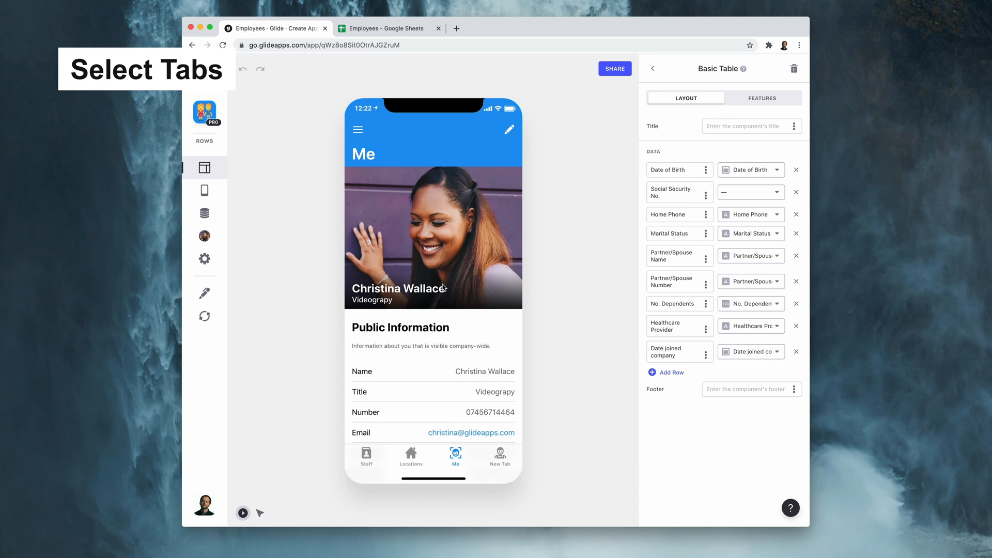
pyautogui.click(366, 456)
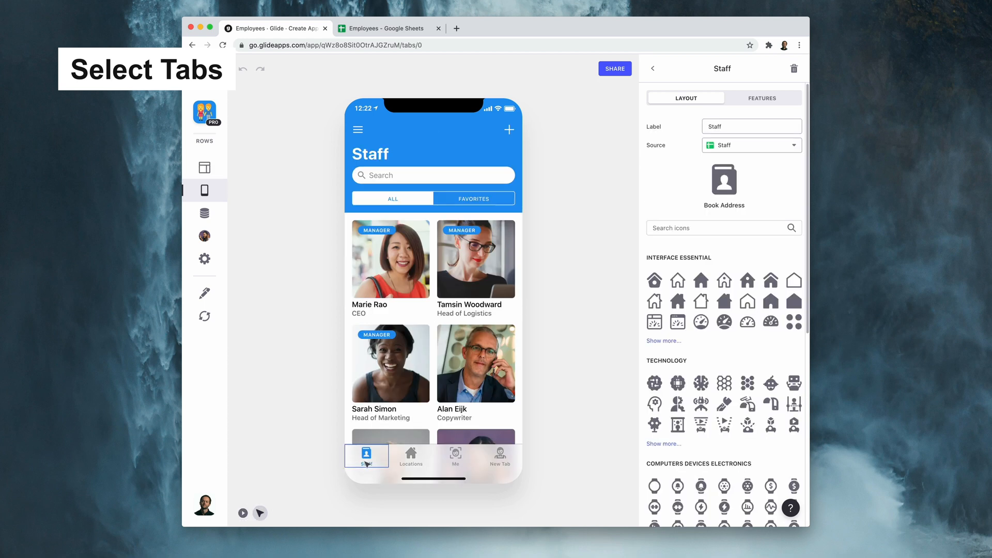
pyautogui.click(410, 456)
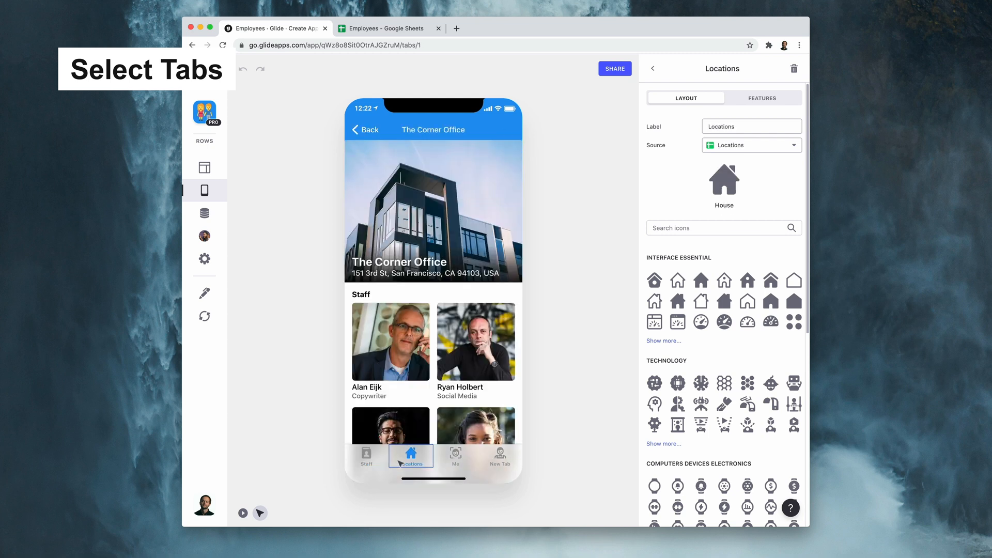
pyautogui.click(455, 457)
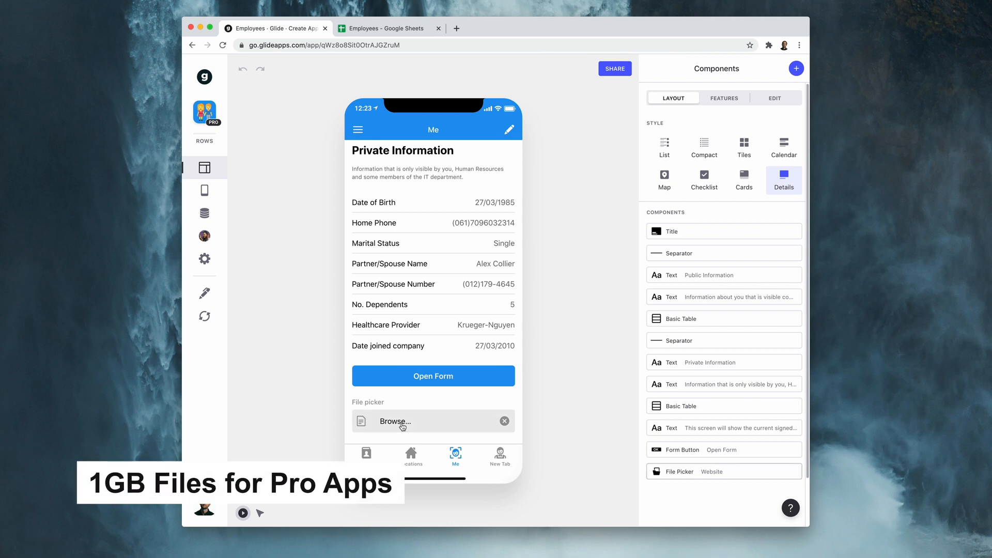
# Pick 1GB File.zip in the app preview's file picker
pyautogui.click(395, 422)
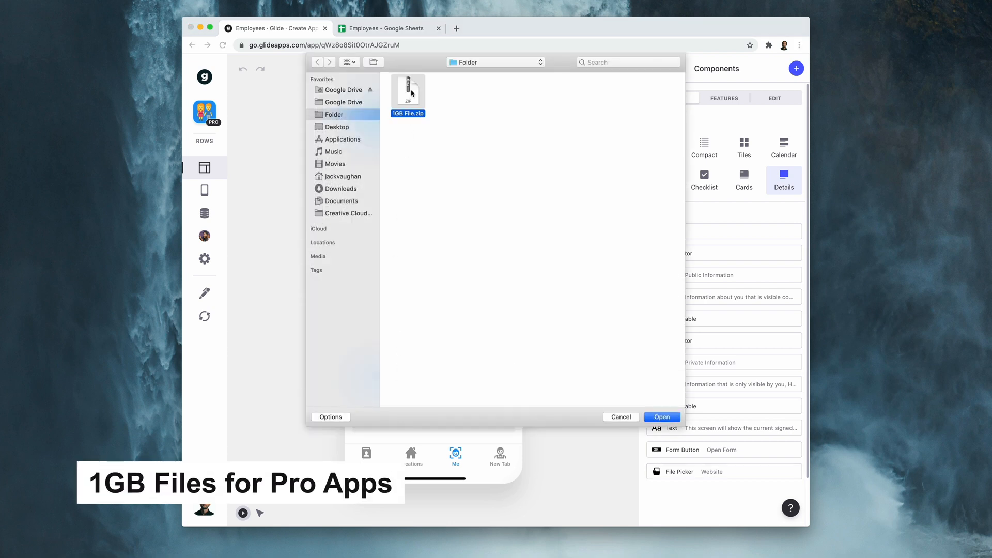
pyautogui.click(203, 258)
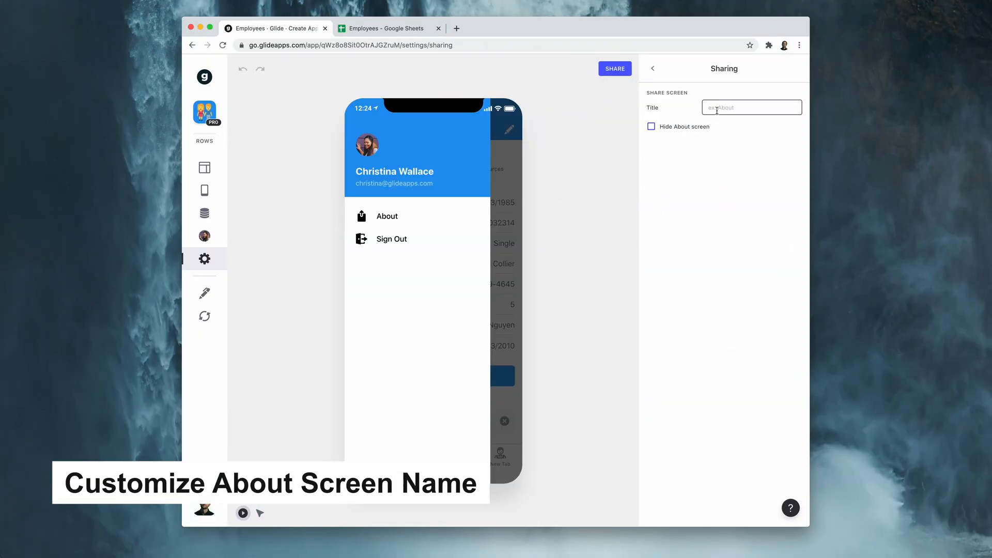
# Title the About screen 'Learn more!' and allow tablet/desktop mode, opening it by default
pyautogui.write('Learn more!')
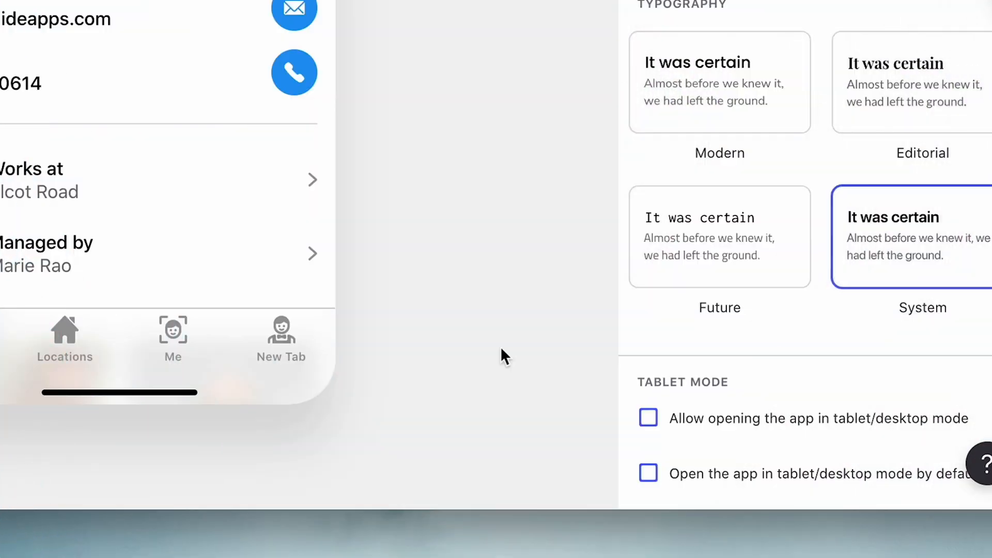
pyautogui.click(647, 419)
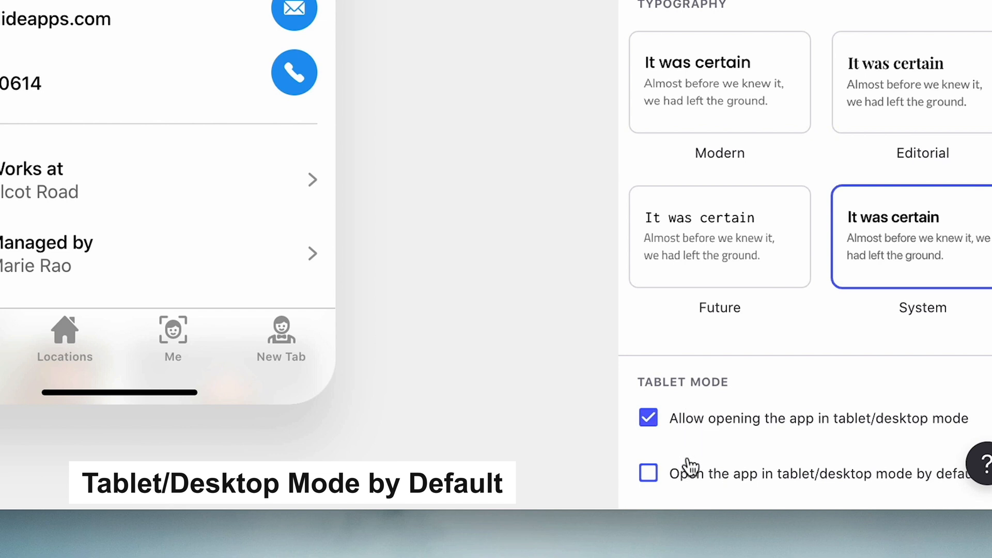
pyautogui.click(648, 473)
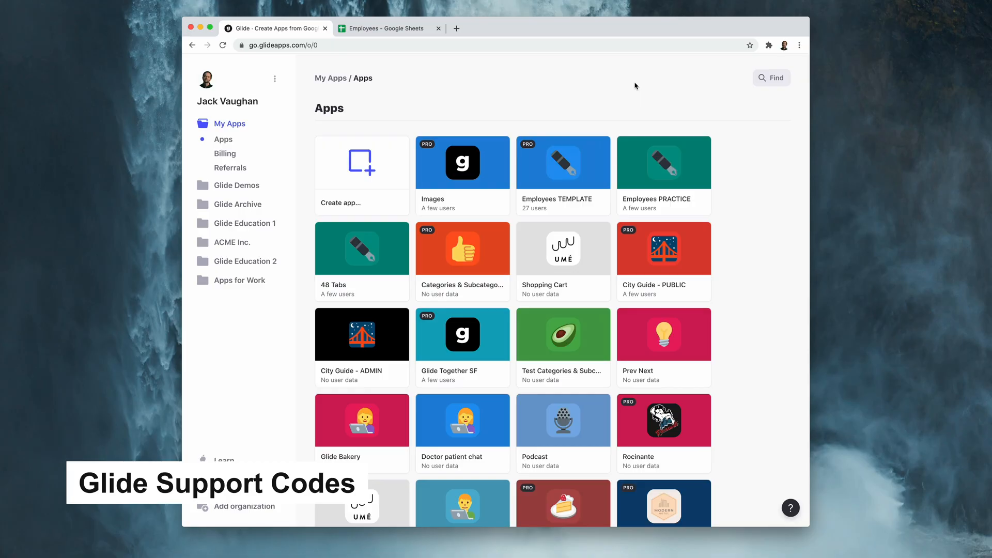
# Get a shareable support link for an app from the My Apps menu
pyautogui.click(599, 146)
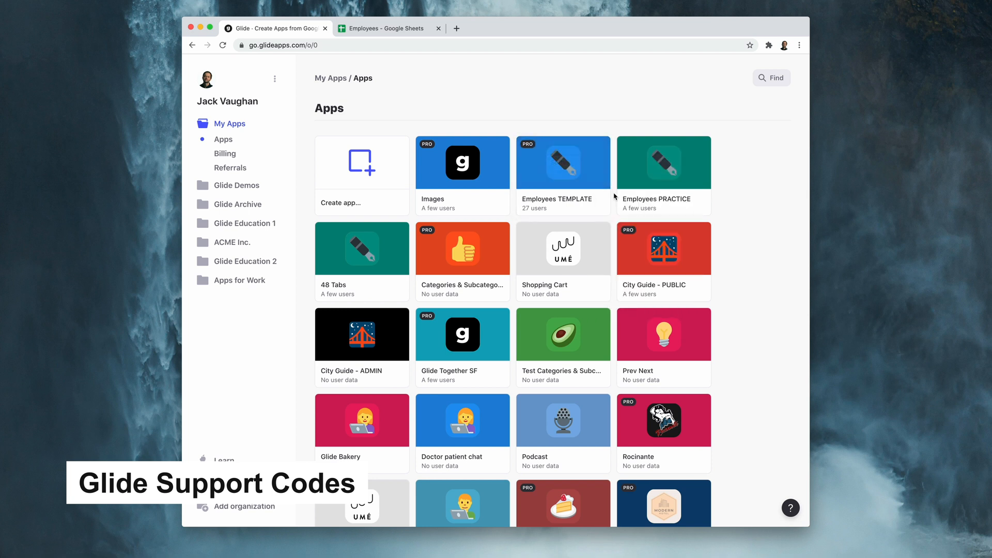
pyautogui.click(791, 507)
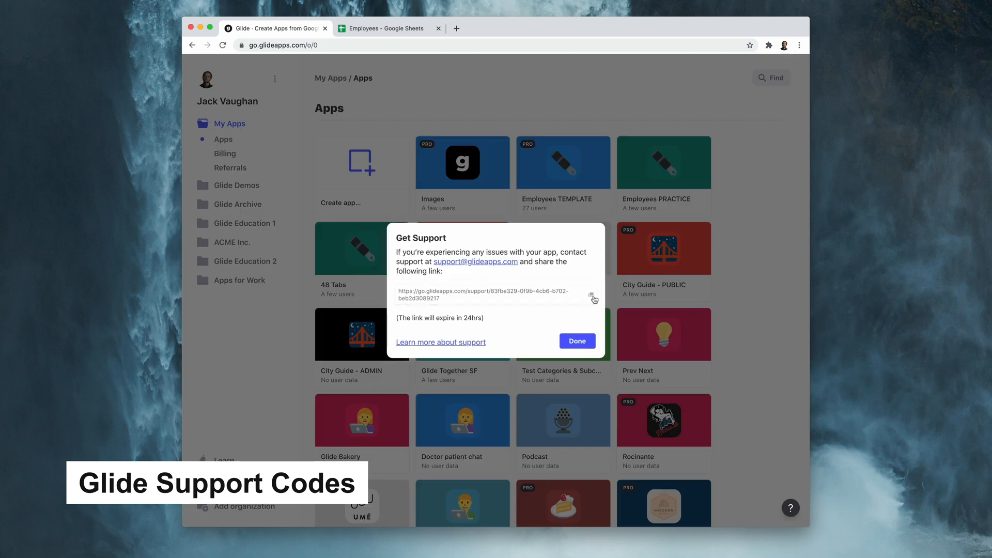